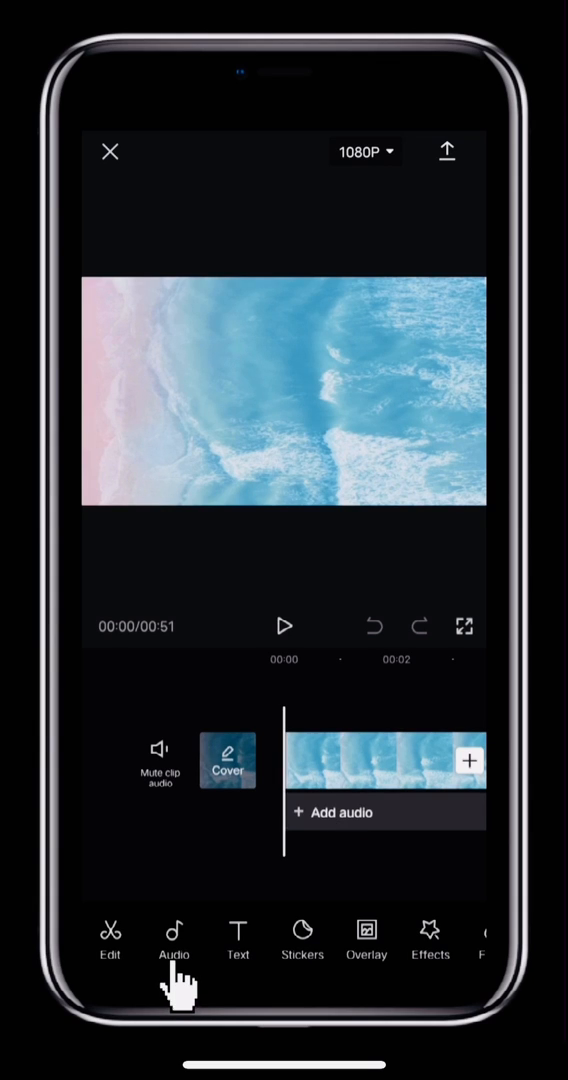
# - Favorite the Normal Life track in the Travel sound collection and view the Favorites list
pyautogui.click(174, 936)
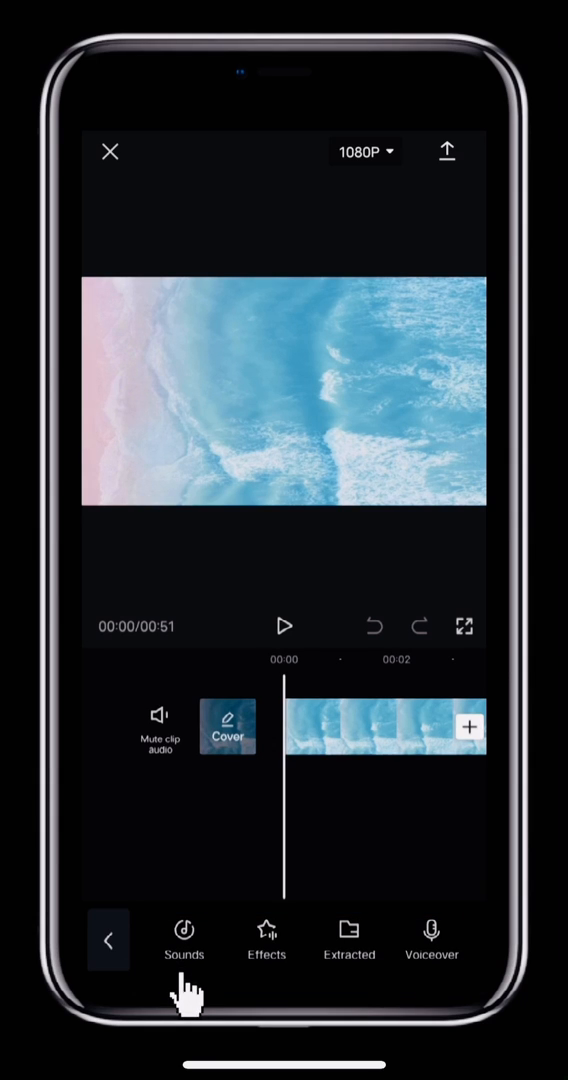
pyautogui.click(184, 930)
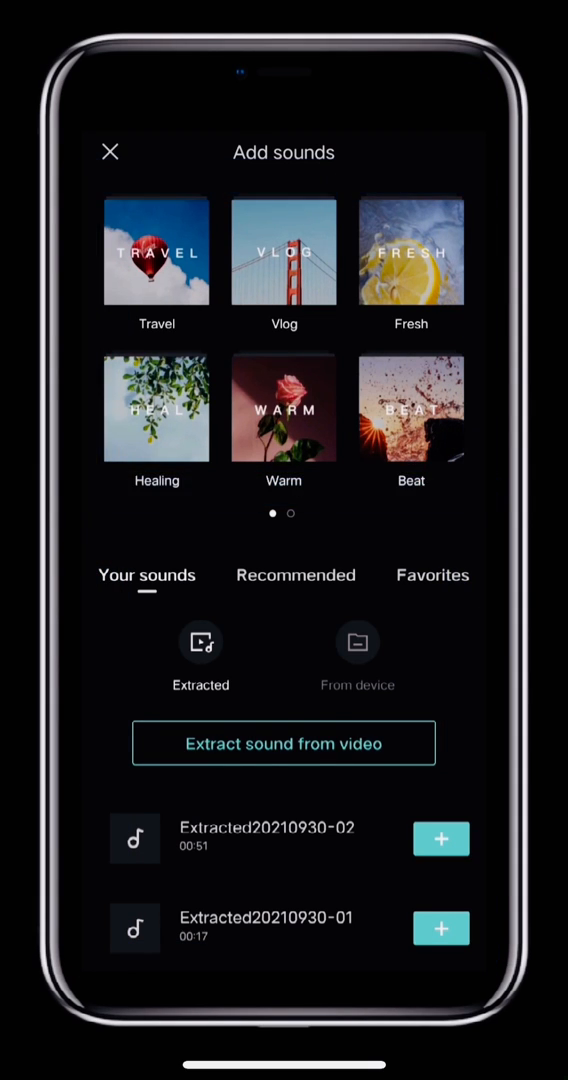
pyautogui.click(156, 252)
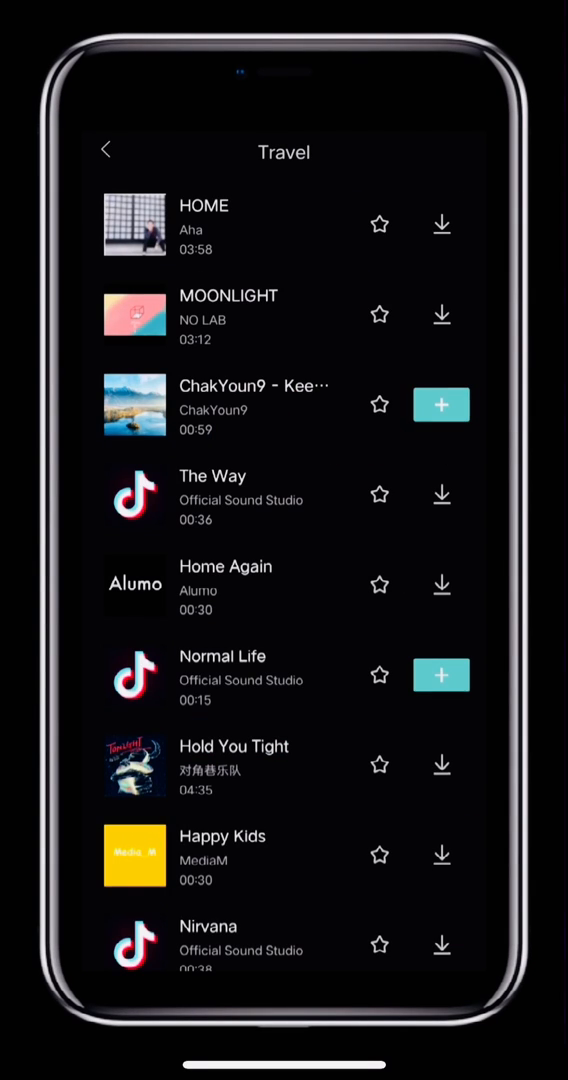
pyautogui.click(378, 676)
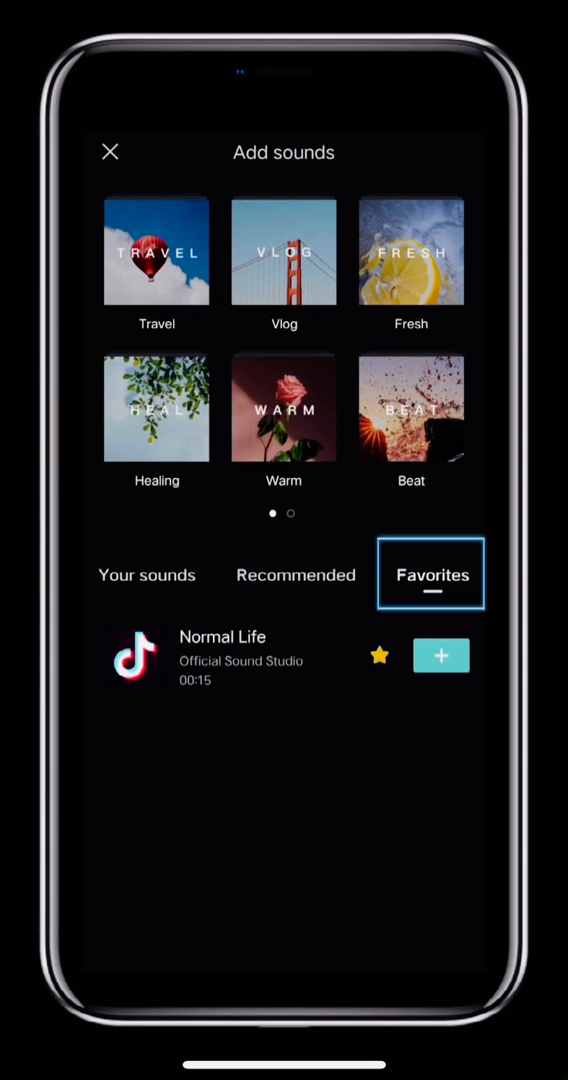
pyautogui.click(440, 656)
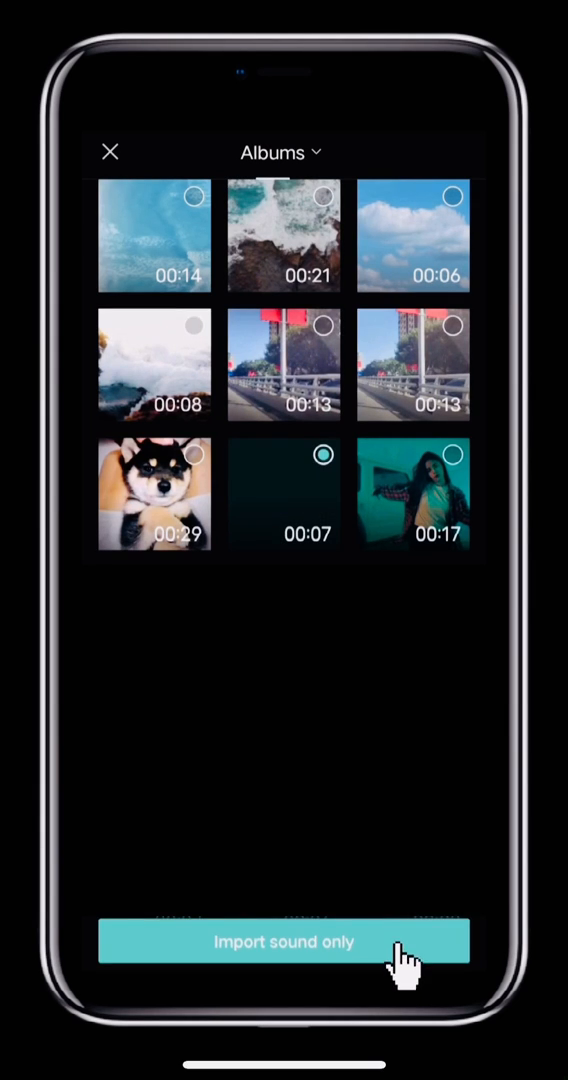
# - Import only the sound of the 00:07 album video as an audio track
pyautogui.click(284, 940)
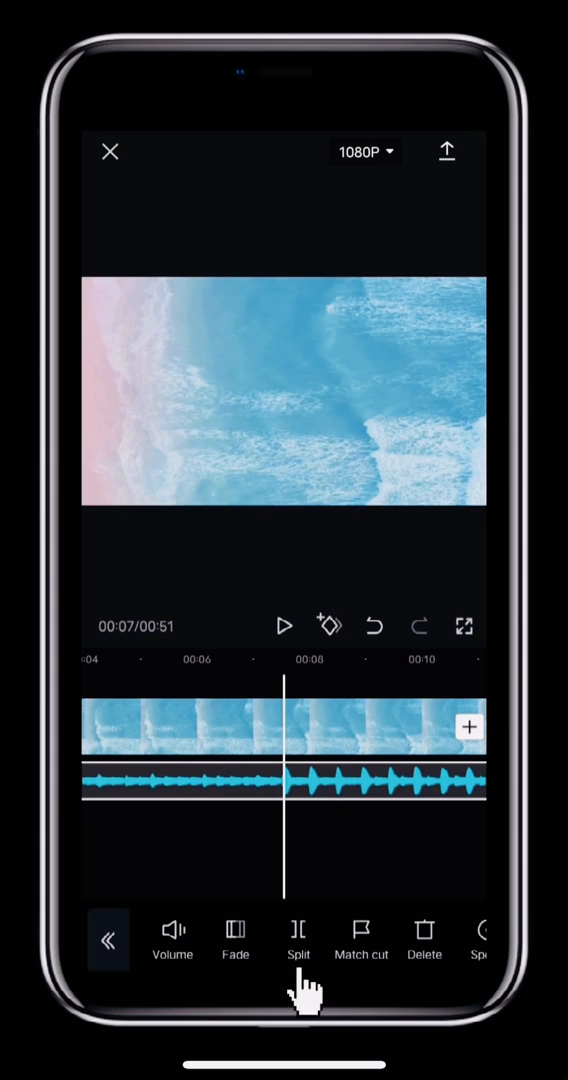
# - Split the Normal Life track at the playhead and trim the clip to a few seconds
pyautogui.click(298, 932)
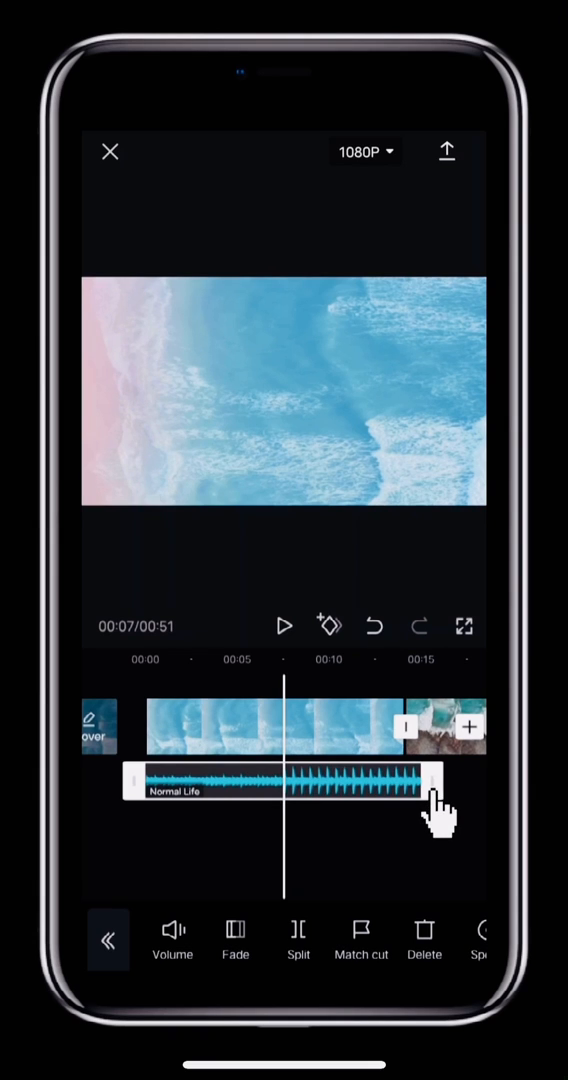
pyautogui.moveTo(436, 780); pyautogui.dragTo(296, 784)
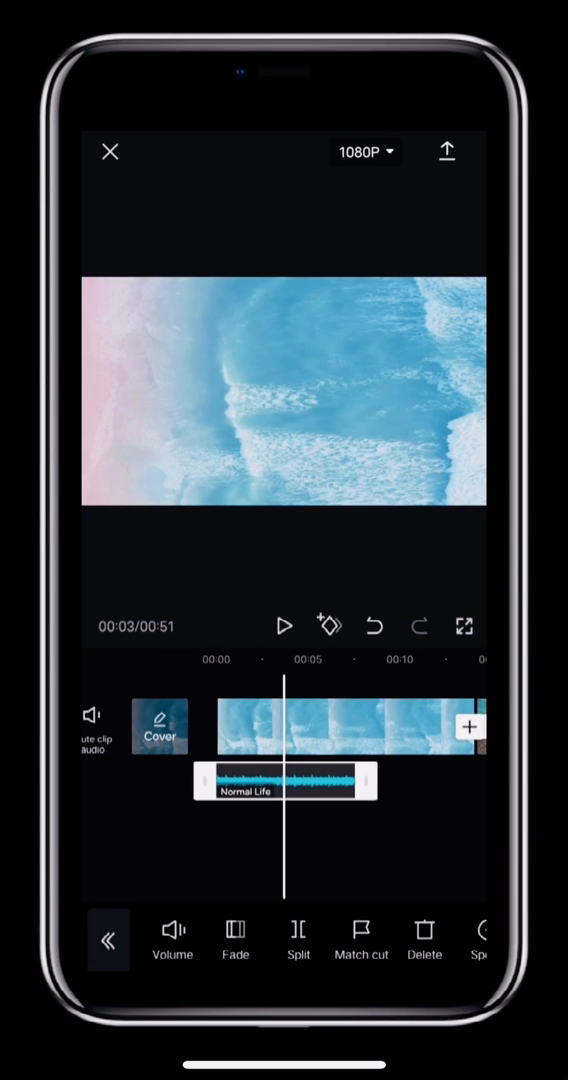
# - Give the Normal Life clip a 1 s fade-in and 0.4 s fade-out
pyautogui.click(236, 940)
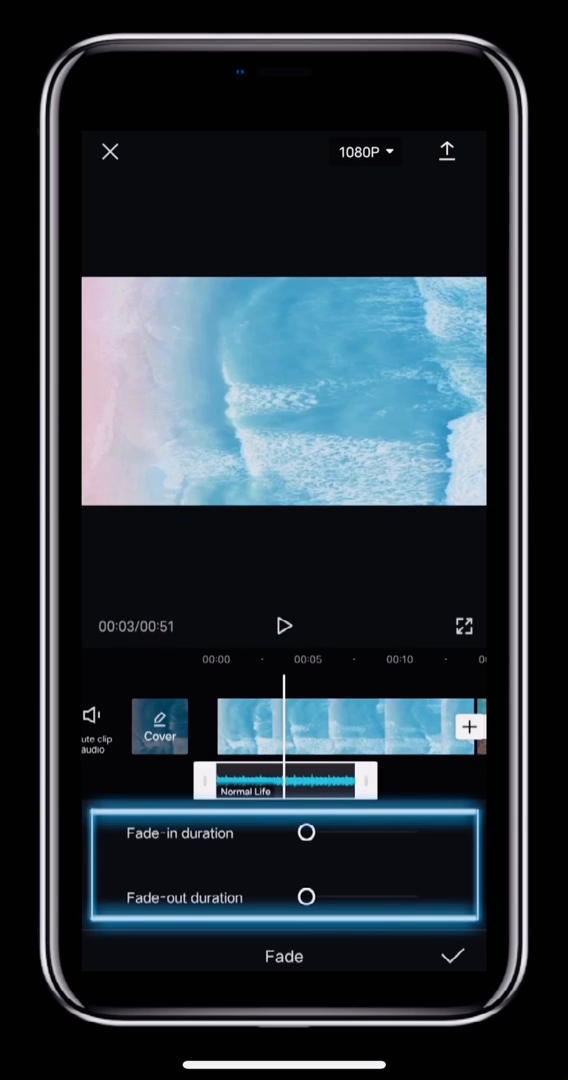
pyautogui.moveTo(306, 832); pyautogui.dragTo(320, 832)
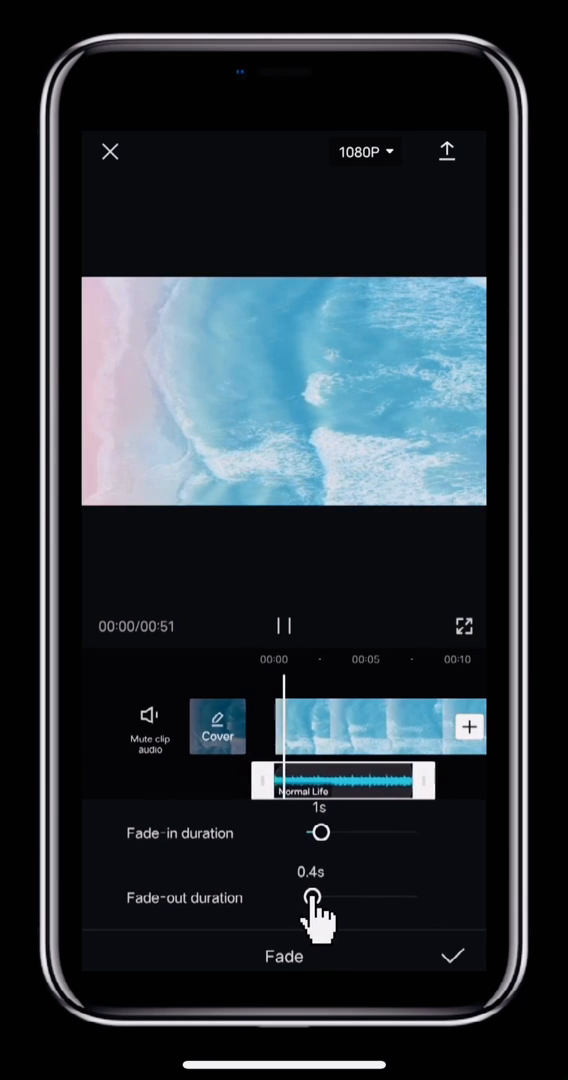
pyautogui.click(456, 956)
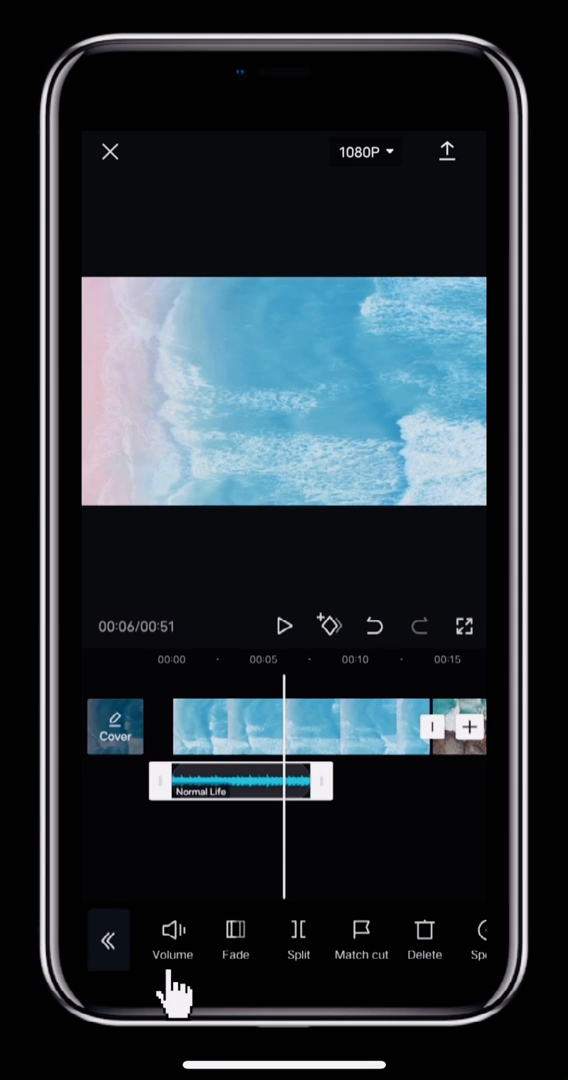
# - Raise the Normal Life clip's volume to about 297
pyautogui.click(172, 930)
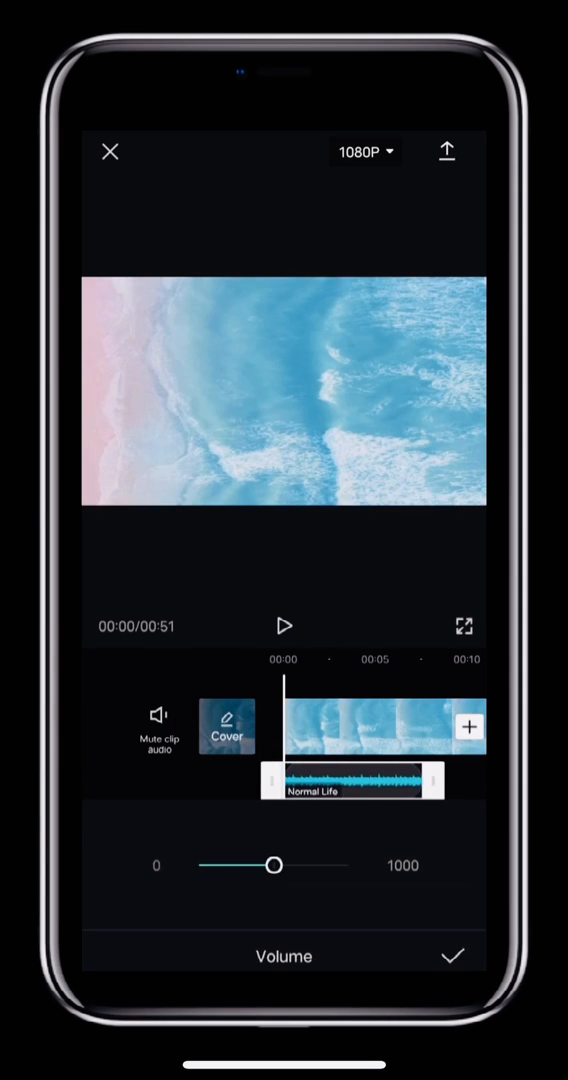
pyautogui.moveTo(276, 864); pyautogui.dragTo(244, 864)
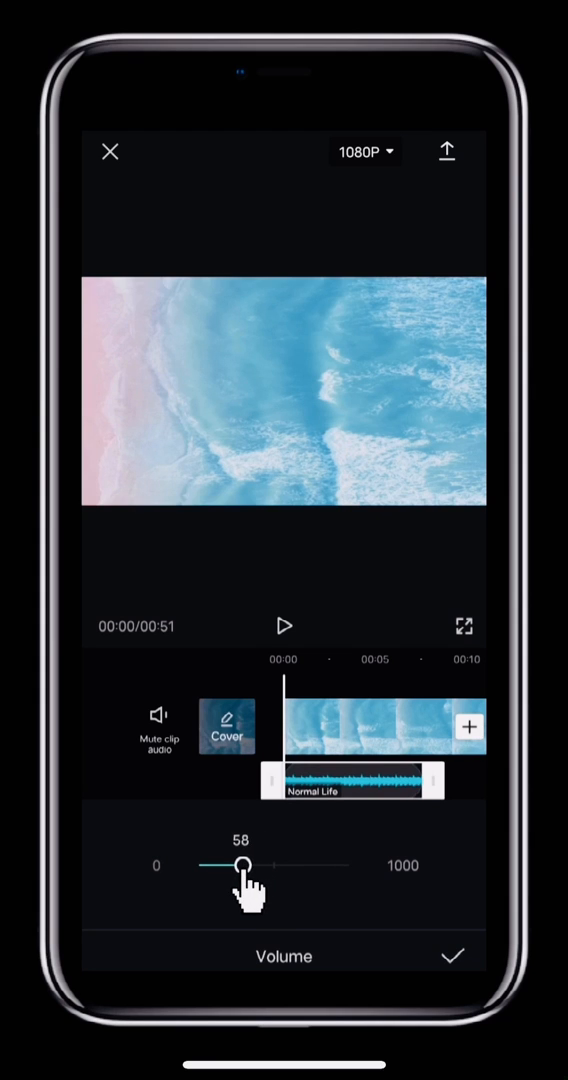
pyautogui.moveTo(244, 866); pyautogui.dragTo(276, 866)
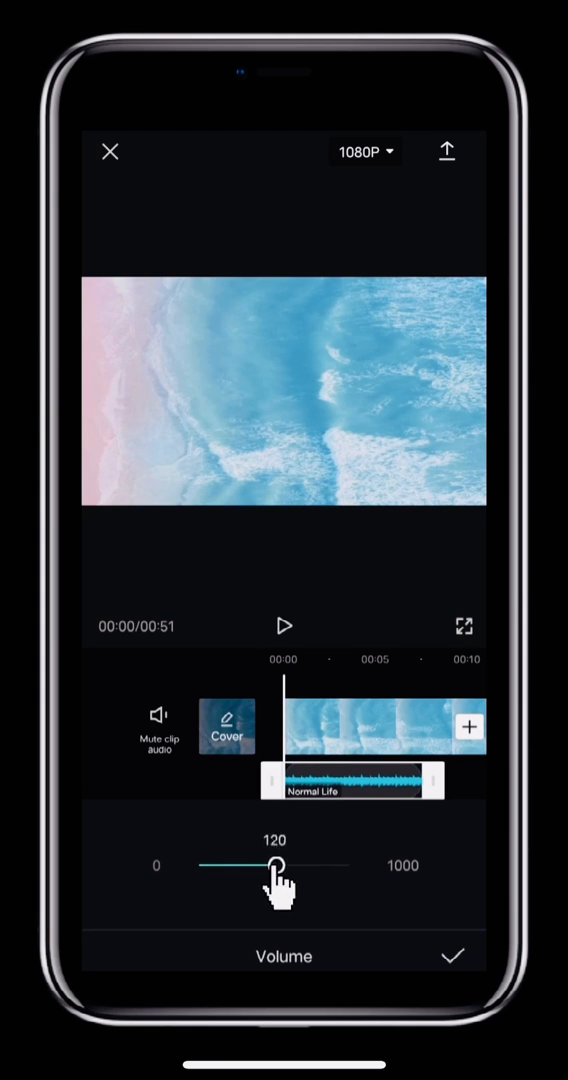
pyautogui.moveTo(278, 866); pyautogui.dragTo(300, 866)
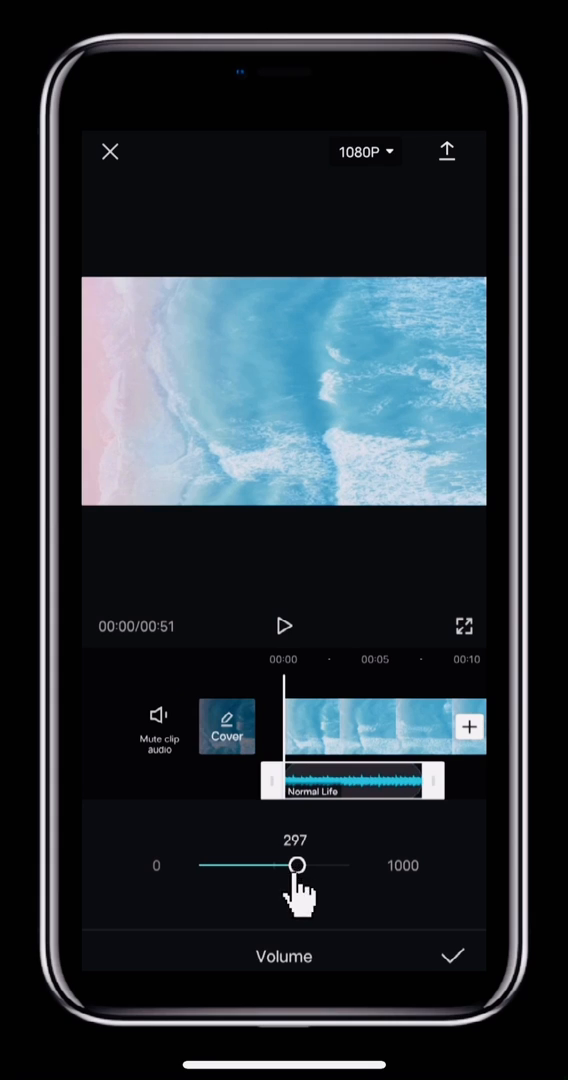
pyautogui.click(456, 956)
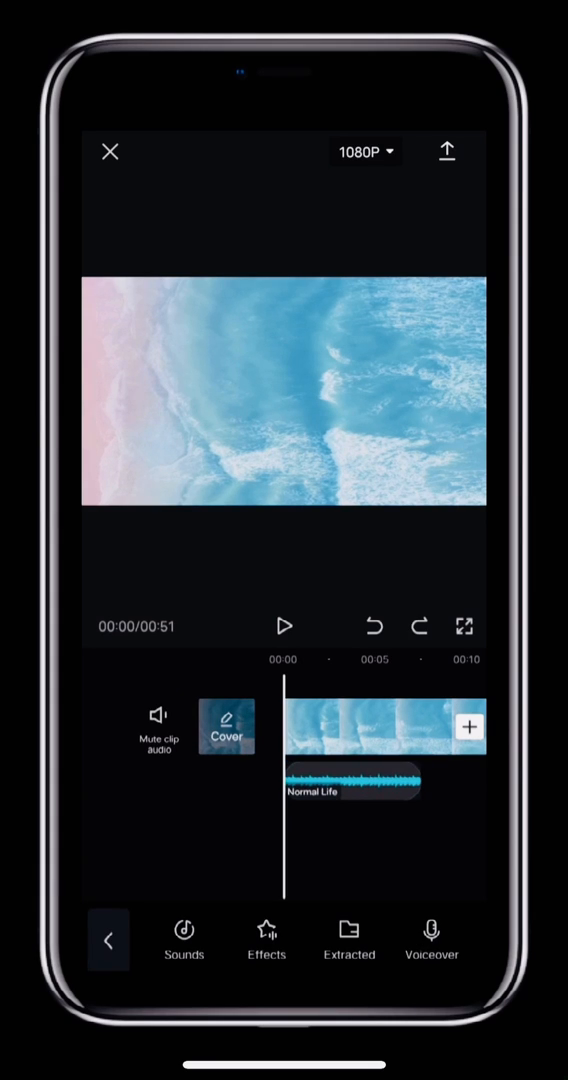
# - Drop the ocean video clip's own volume to 0 so only the music is heard
pyautogui.click(156, 724)
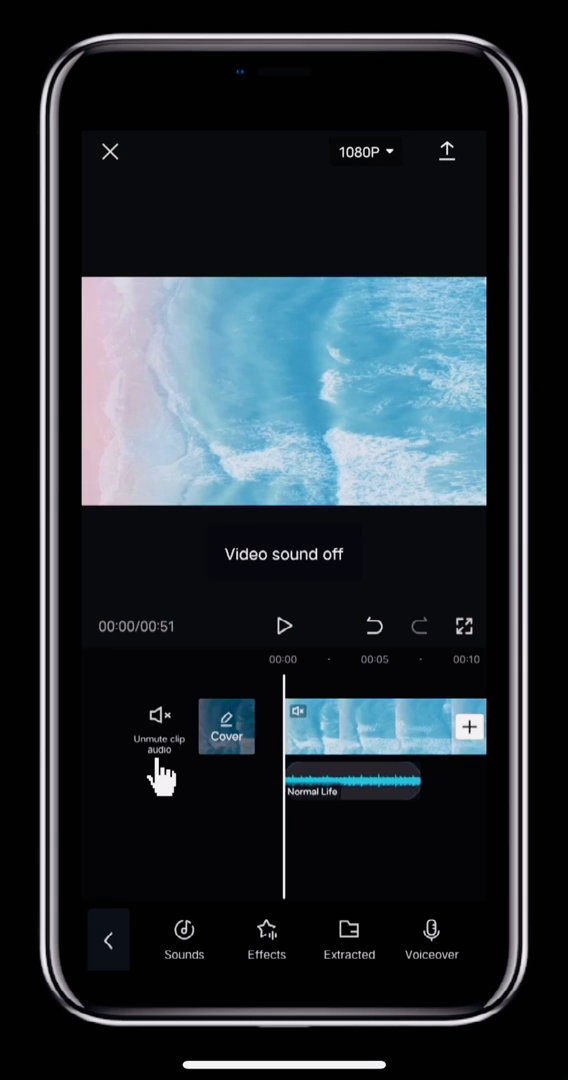
pyautogui.click(156, 722)
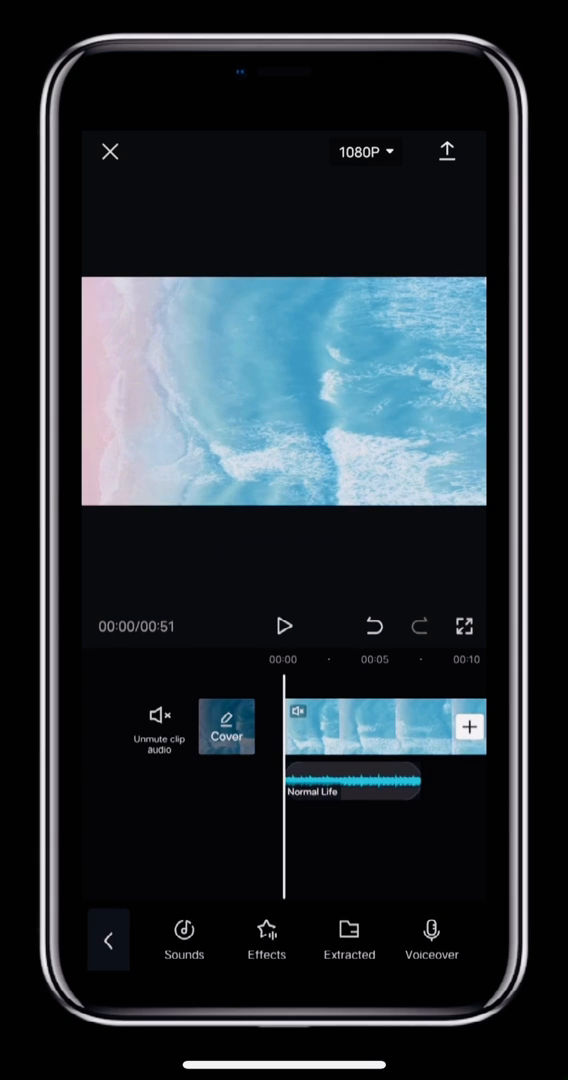
pyautogui.click(376, 742)
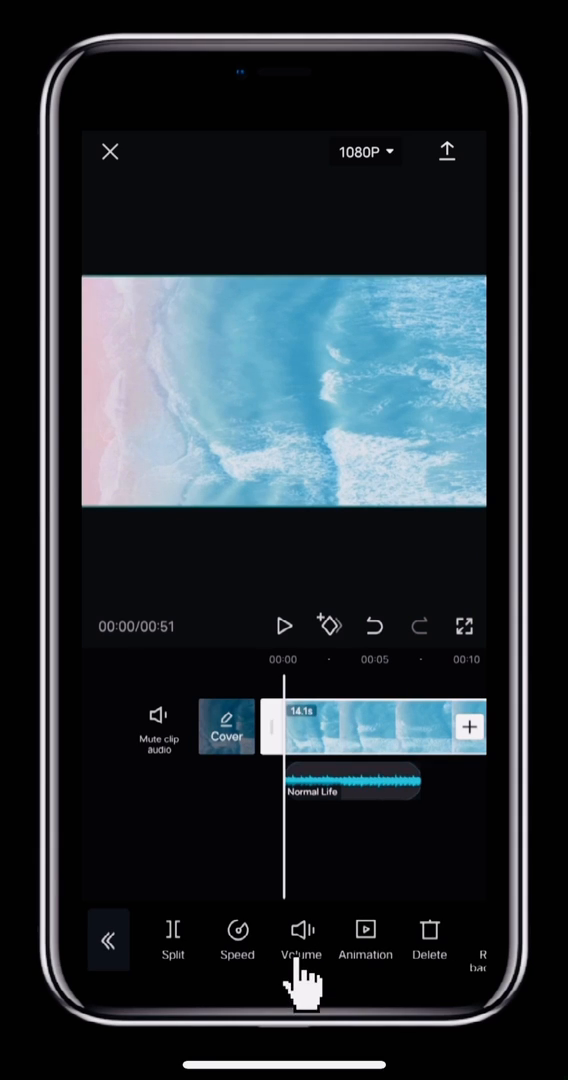
pyautogui.click(300, 936)
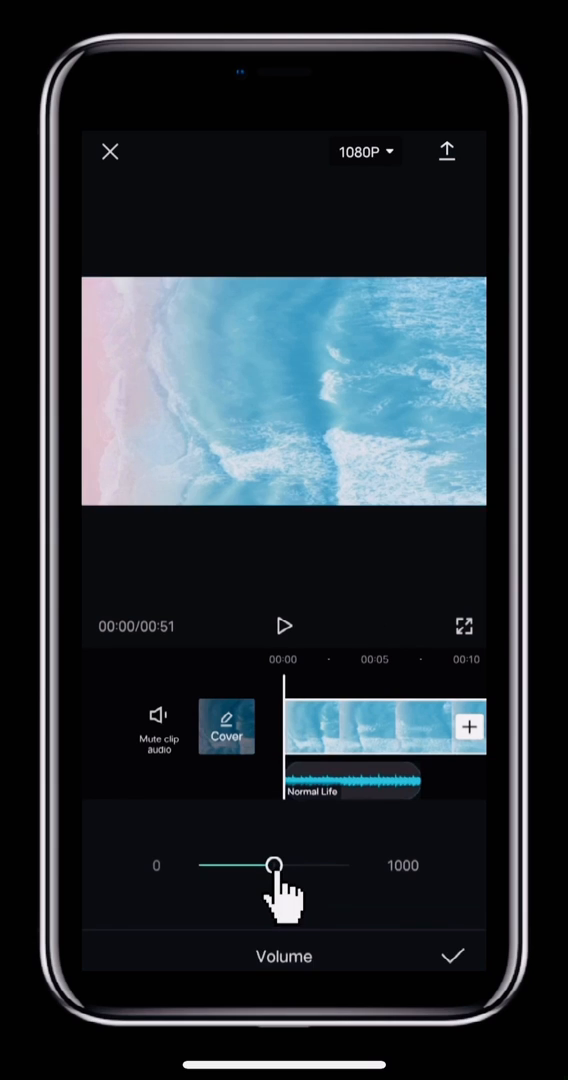
pyautogui.moveTo(276, 864); pyautogui.dragTo(196, 866)
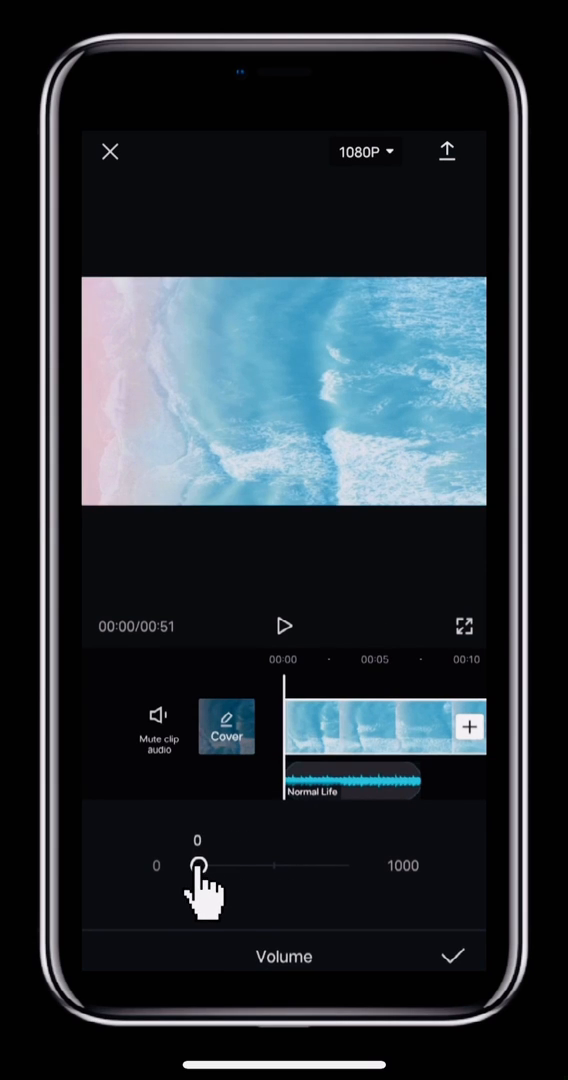
pyautogui.click(456, 956)
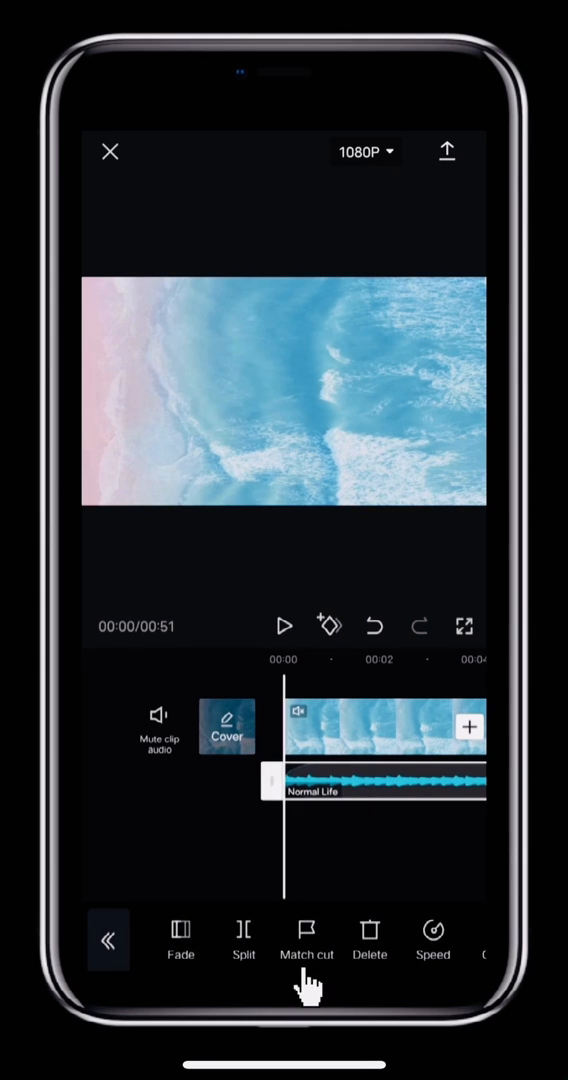
# - Apply auto-generated Match cut beat markers to the Normal Life track, trying Beat 1 before Beat 2
pyautogui.click(306, 940)
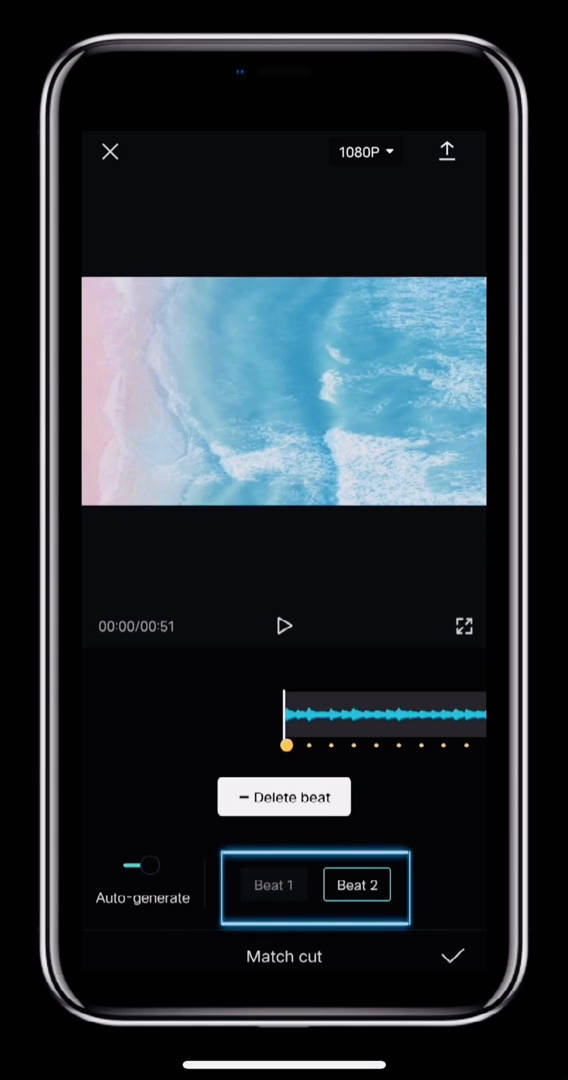
pyautogui.click(272, 884)
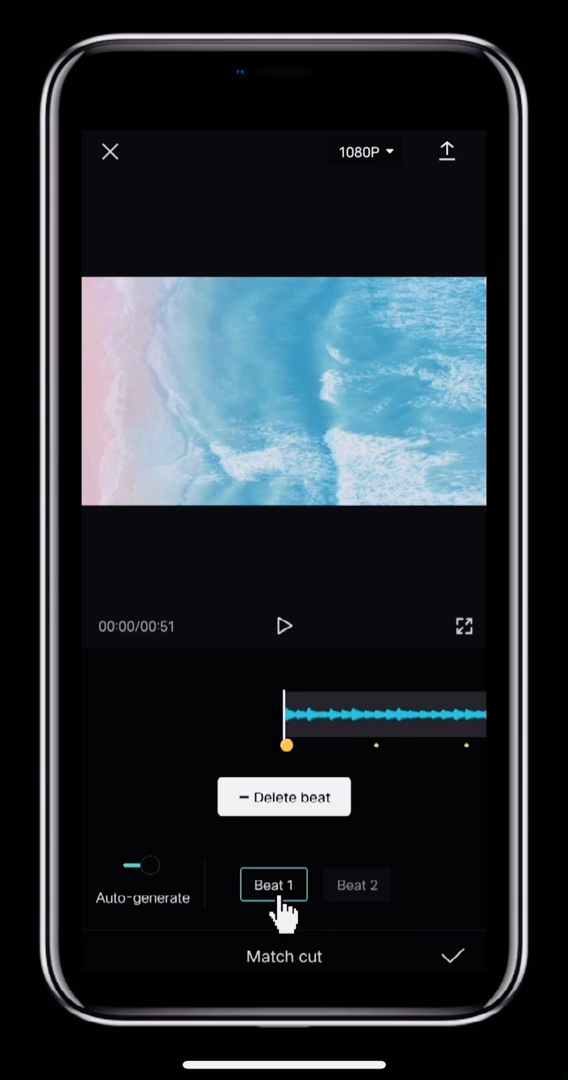
pyautogui.click(356, 884)
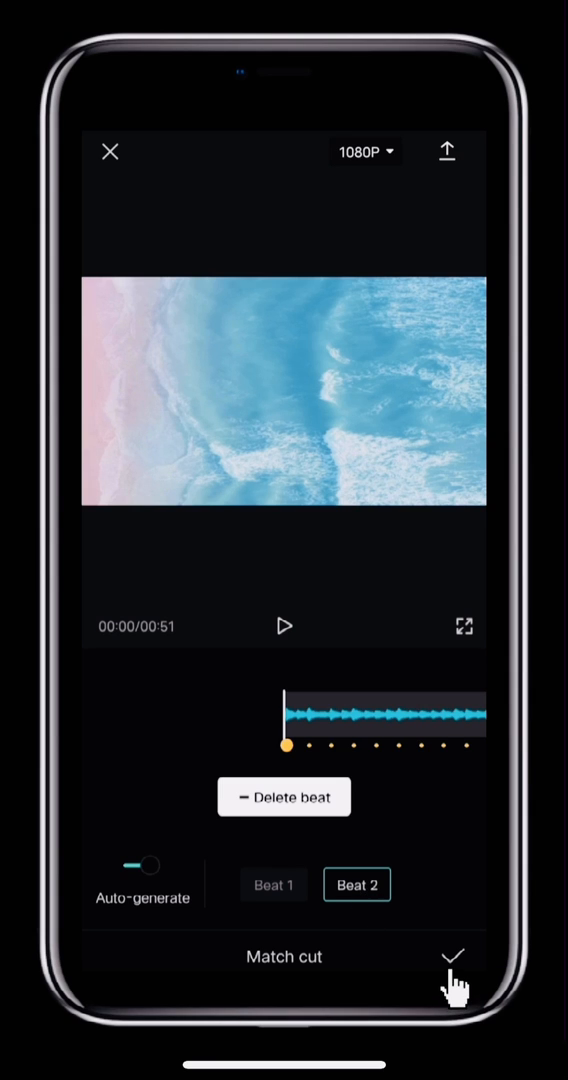
pyautogui.click(452, 956)
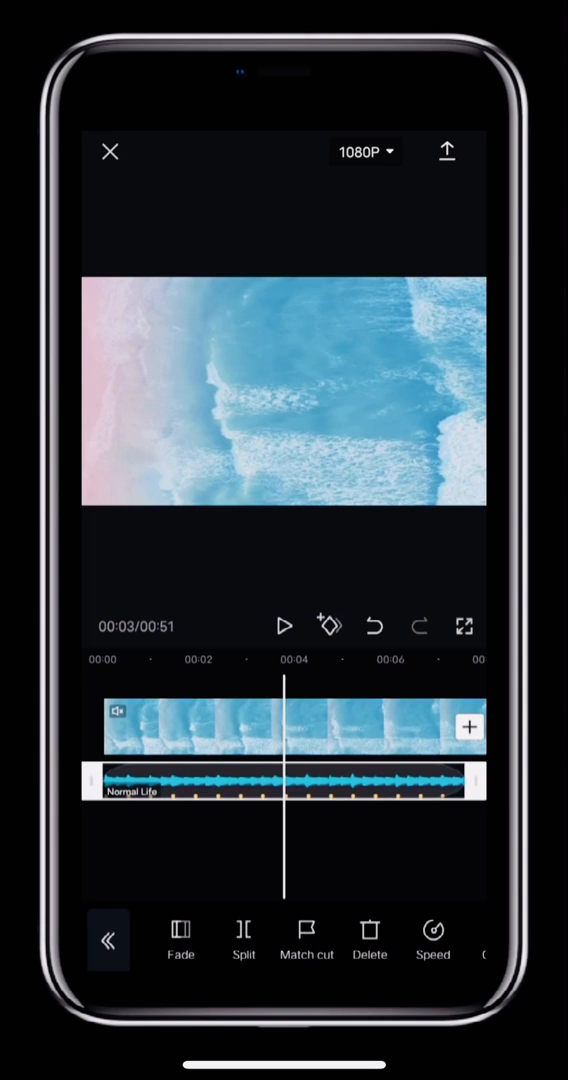
pyautogui.click(286, 784)
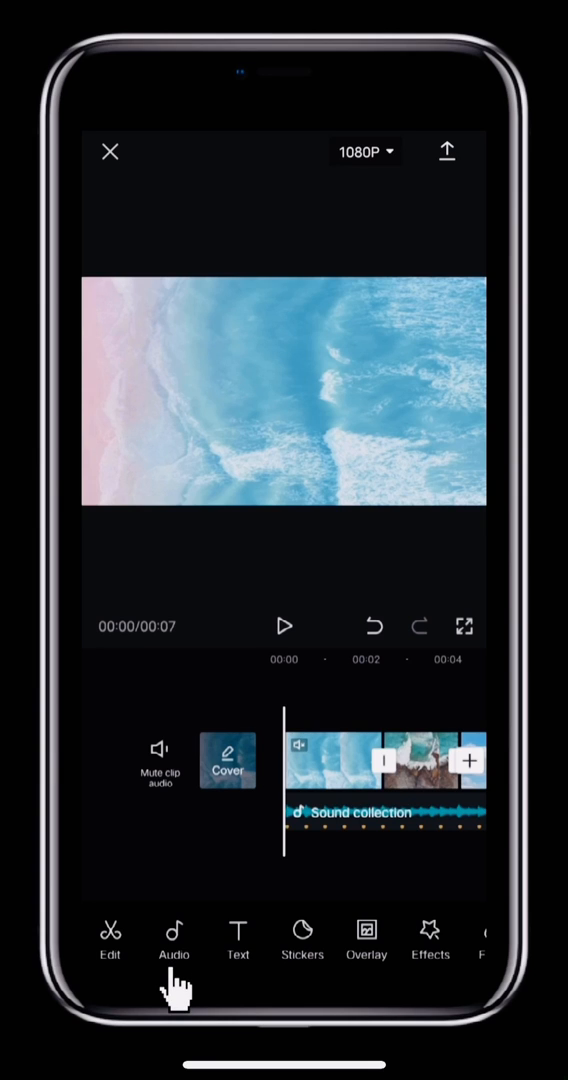
# - Add the Waves (short) ambience sound effect from the effects library
pyautogui.click(172, 936)
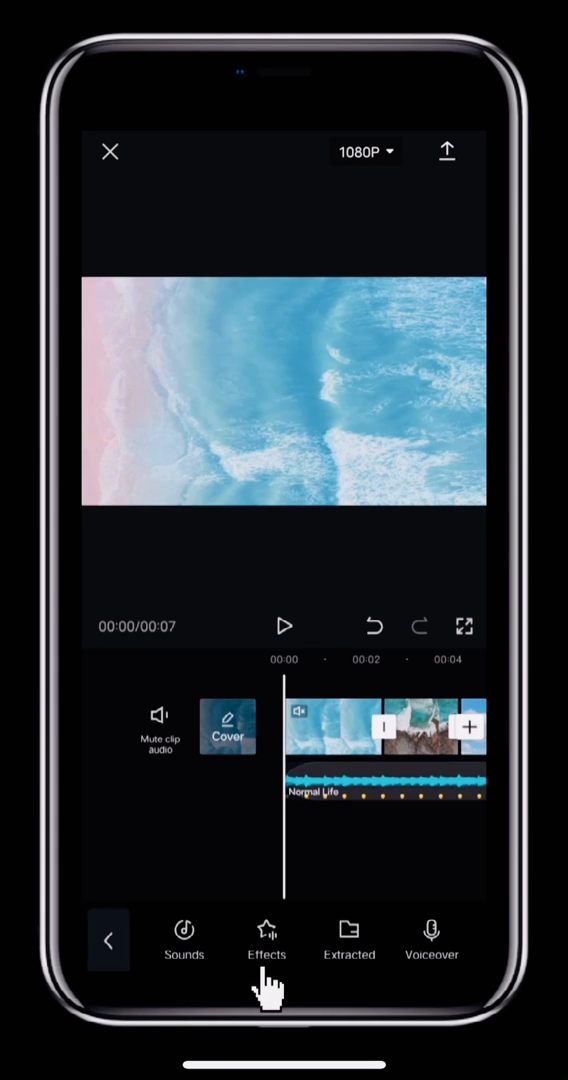
pyautogui.click(184, 938)
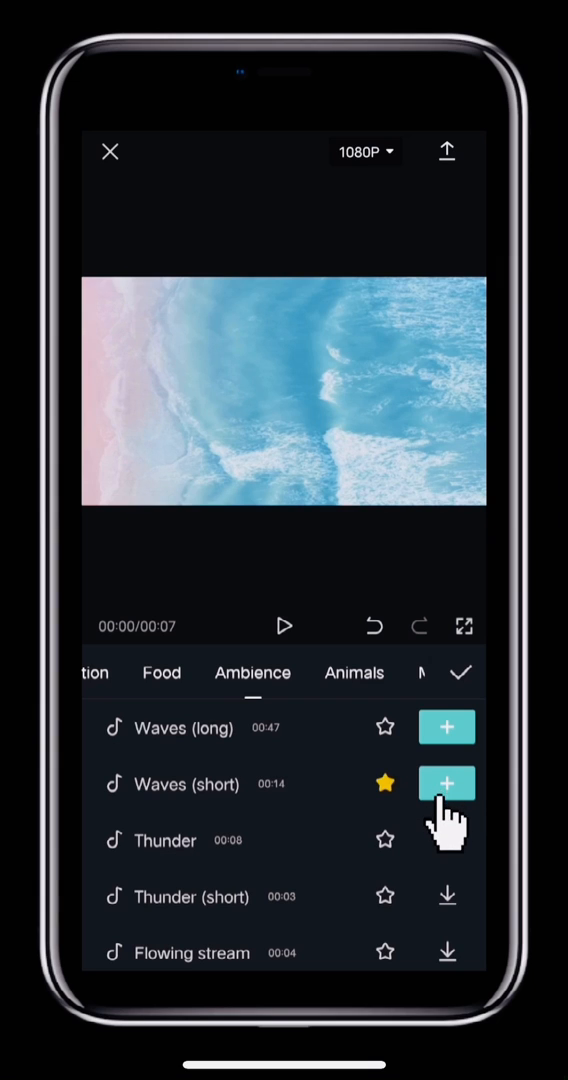
pyautogui.click(446, 784)
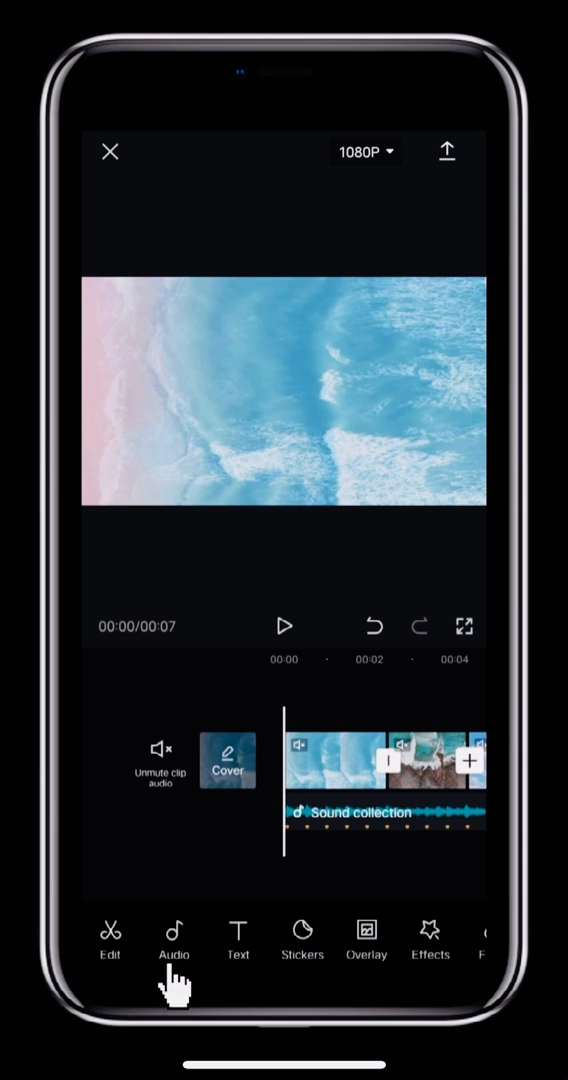
# - Record and keep a voiceover as Voiceover 1 beneath the other tracks
pyautogui.click(172, 932)
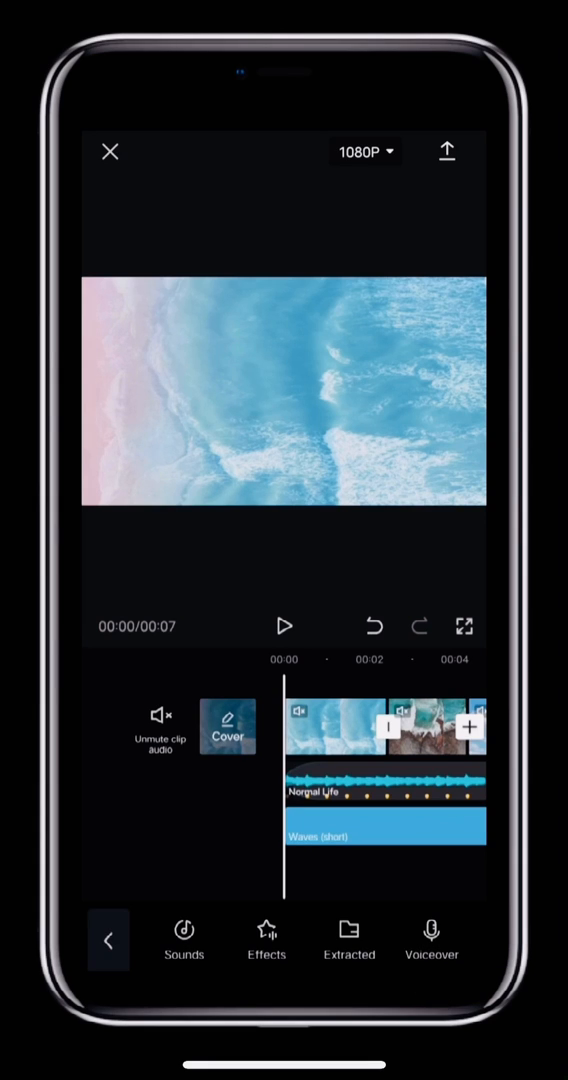
pyautogui.click(432, 940)
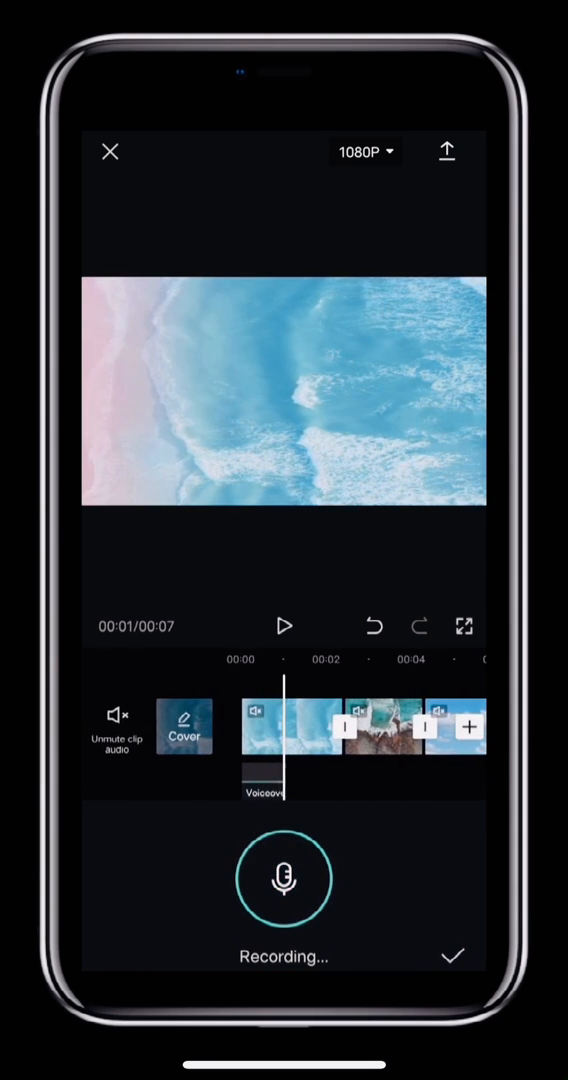
pyautogui.click(452, 956)
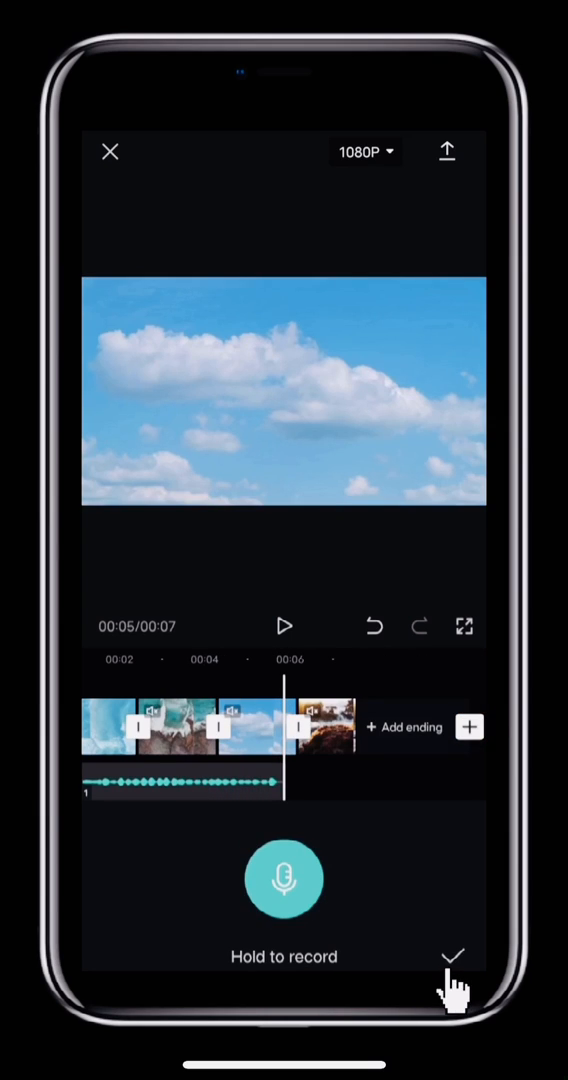
pyautogui.click(460, 952)
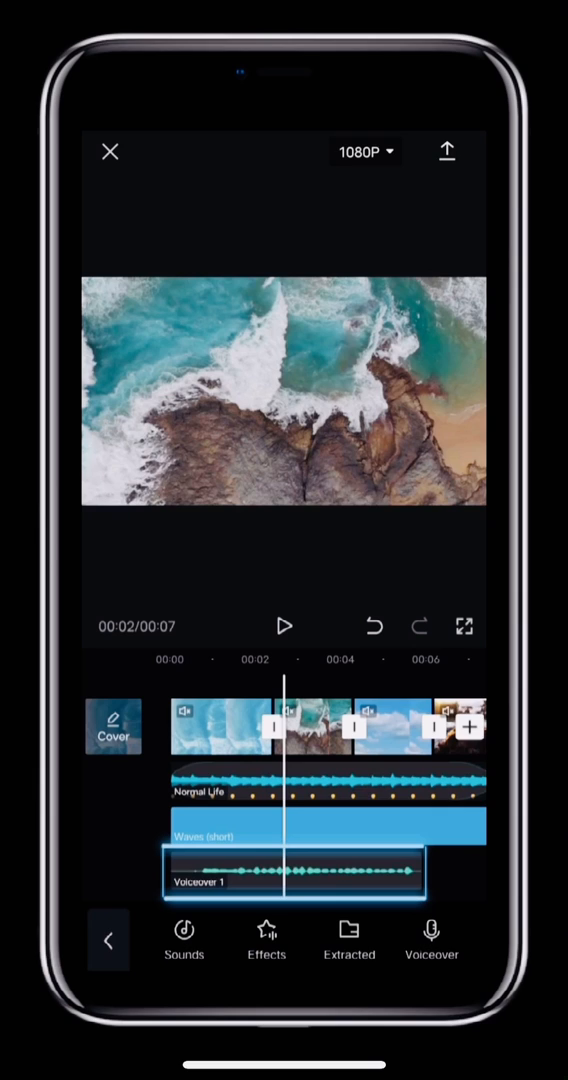
# - Check the voice effects on Voiceover 1 and return to the main menu
pyautogui.click(292, 870)
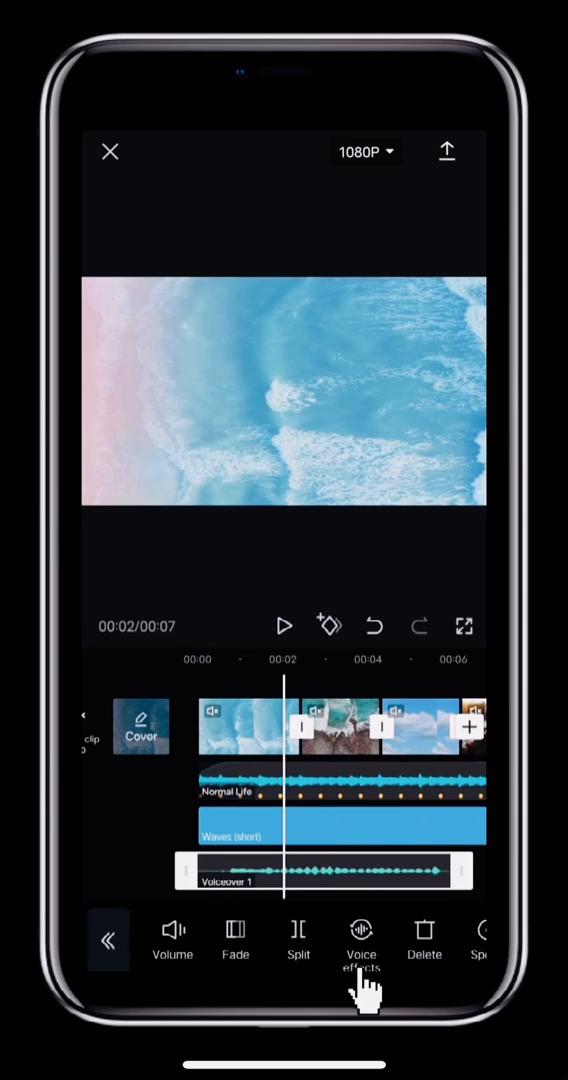
pyautogui.click(360, 930)
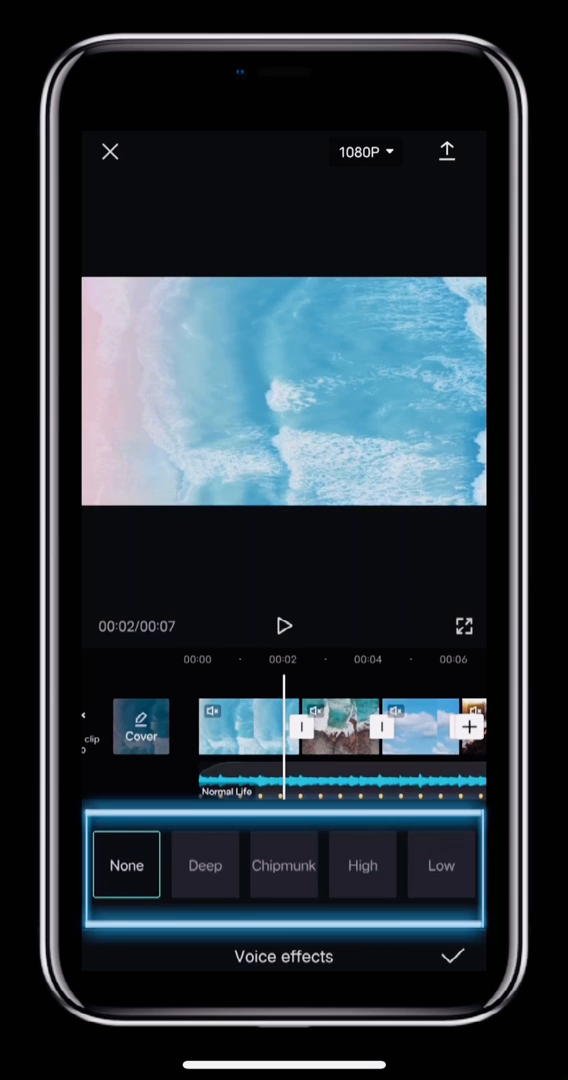
pyautogui.click(456, 956)
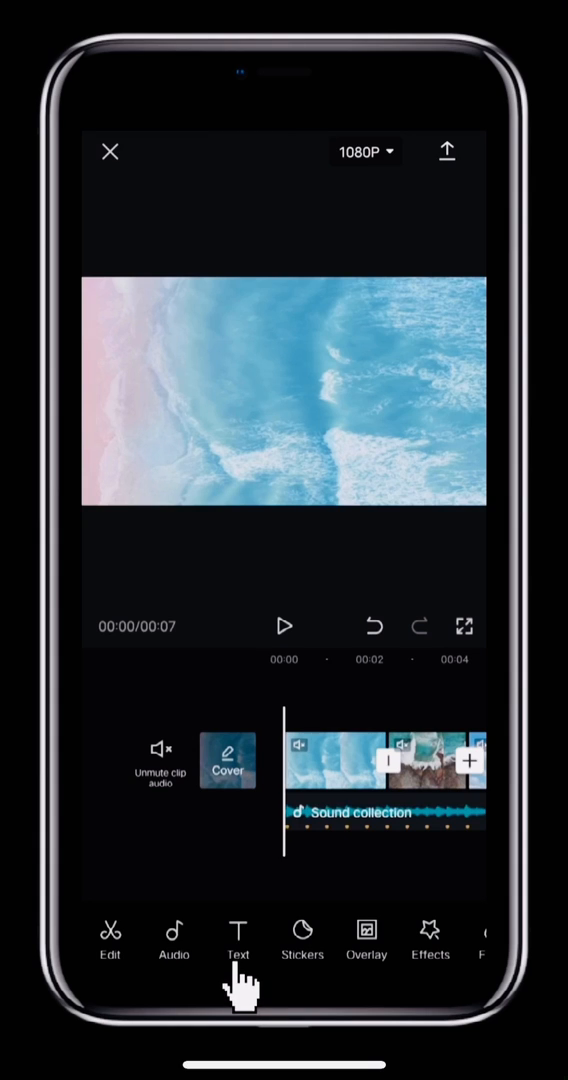
# - Add a 'hello' text clip over the video and bring up its text-to-speech voices
pyautogui.click(238, 940)
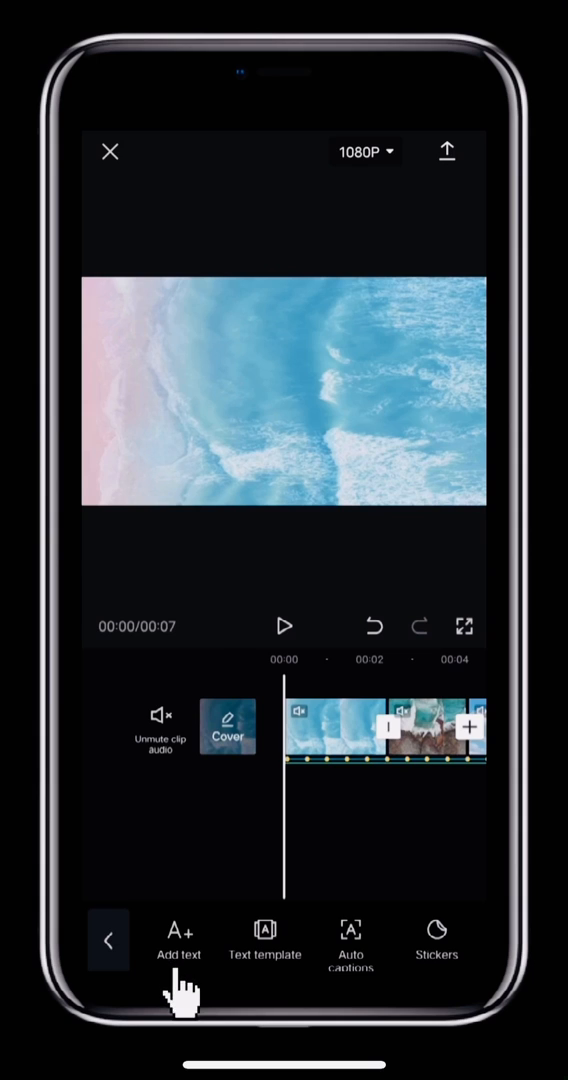
pyautogui.click(178, 936)
pyautogui.write('hello')
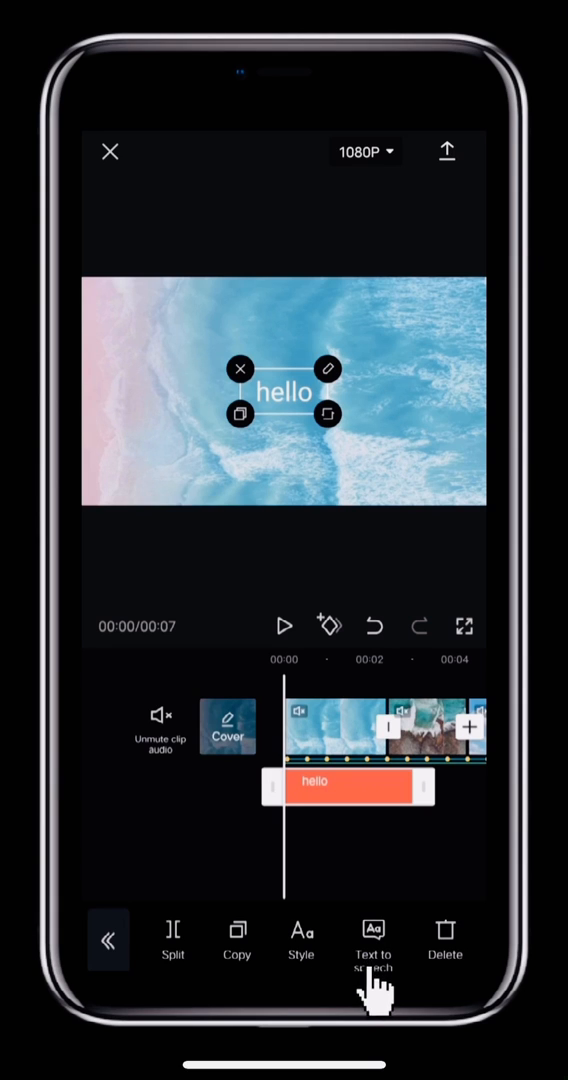
pyautogui.click(372, 938)
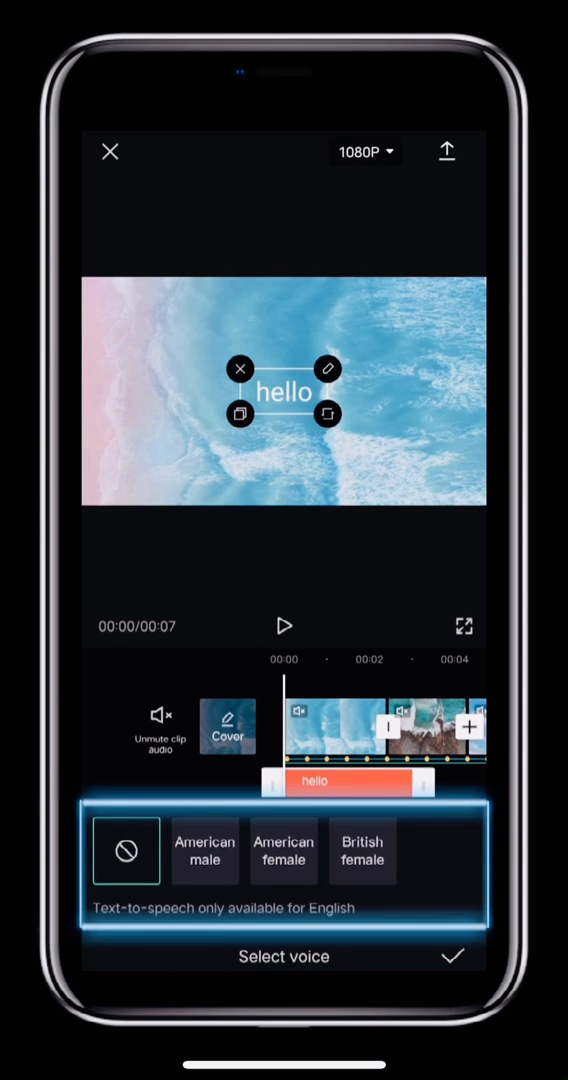